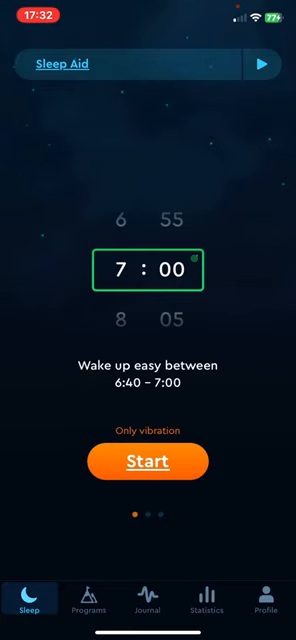
Step: Go to the Profile tab listing the Premium features
click(260, 600)
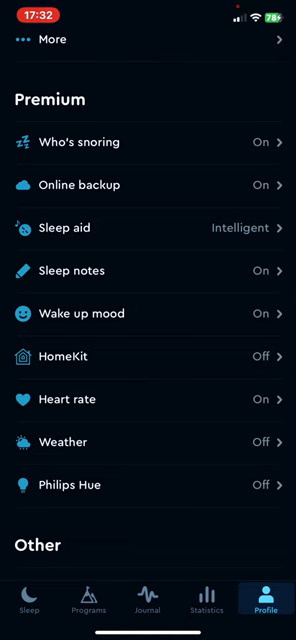
Step: Switch the Weather premium setting to Show, keeping °C as the temperature unit
click(64, 442)
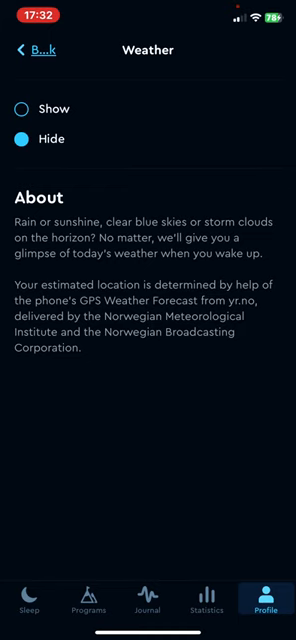
click(22, 108)
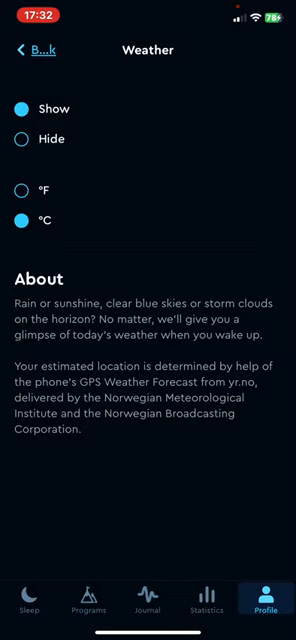